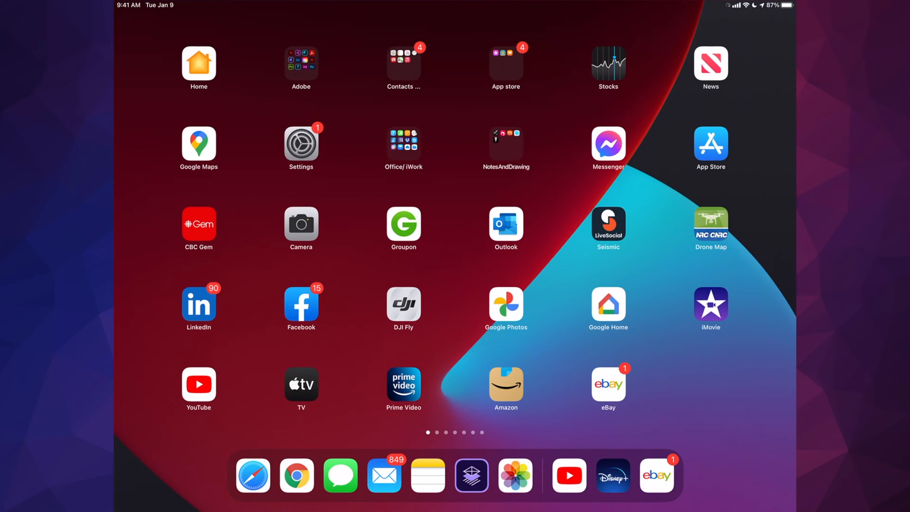
Launch Settings from the Home Screen so the General page is shown
click(301, 143)
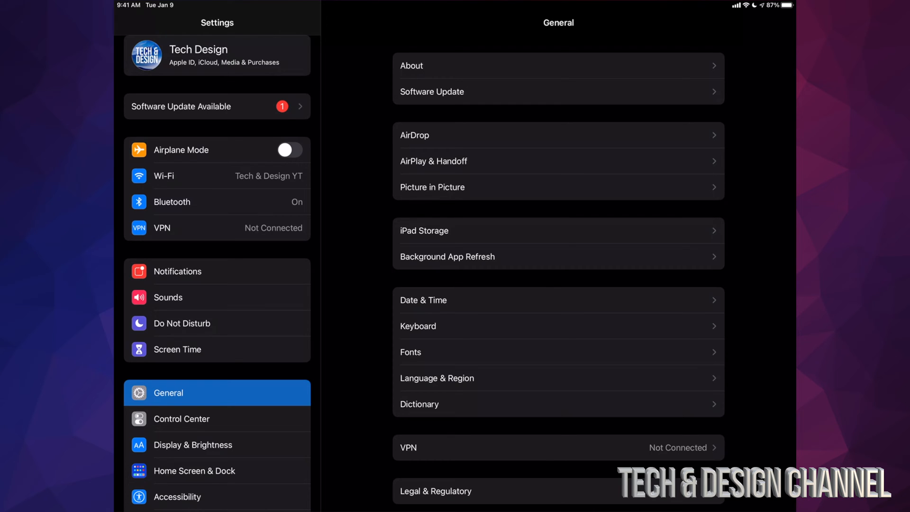
From Software Update, begin downloading and installing the iPadOS 14.6 update
click(432, 91)
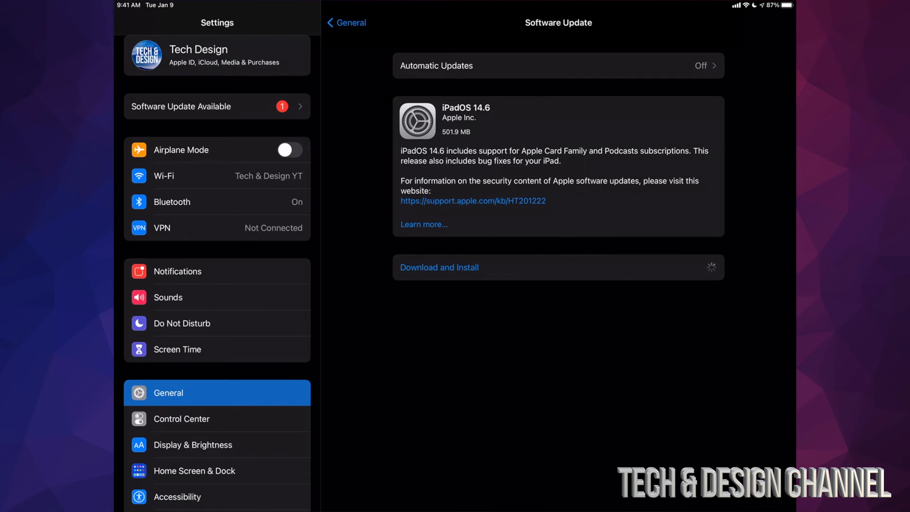
click(438, 267)
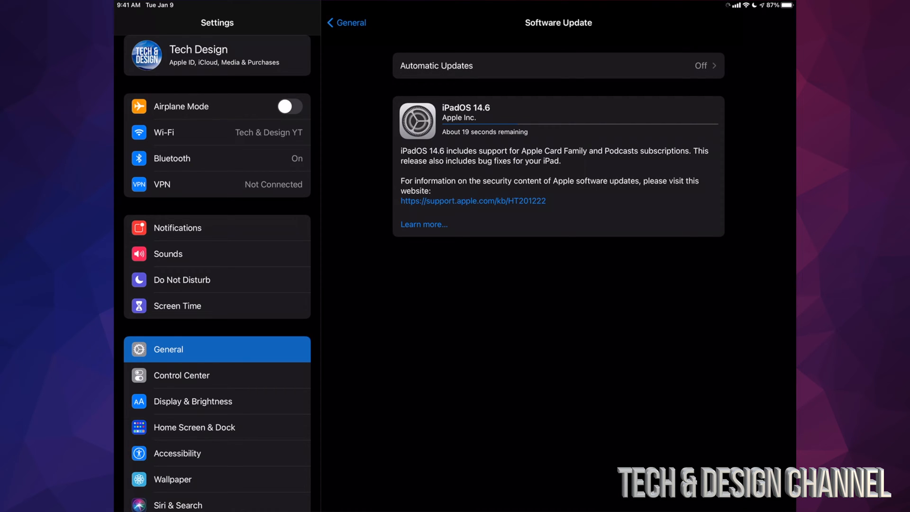
click(424, 224)
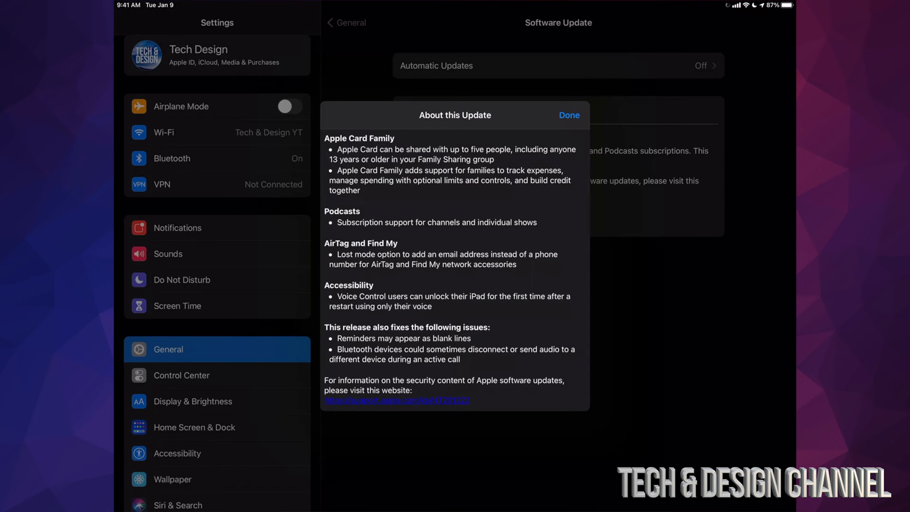
scroll(up, 3)
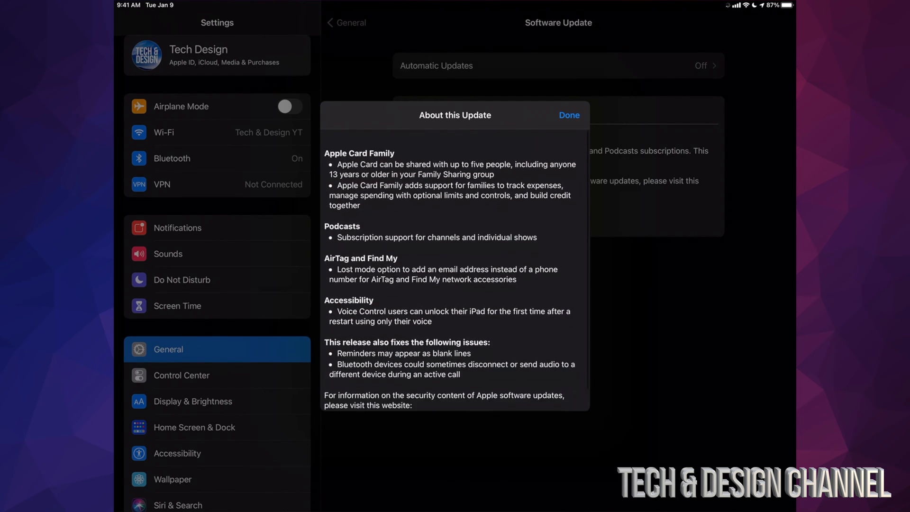
scroll(up, 3)
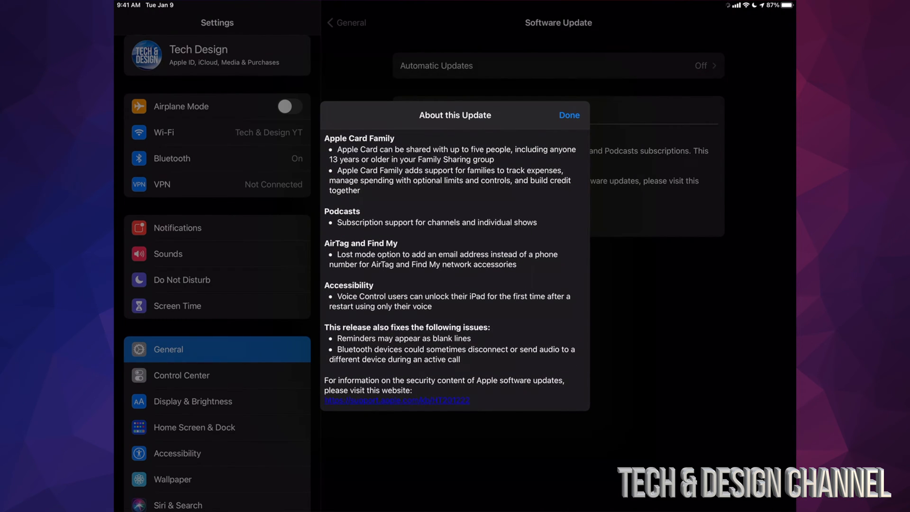
click(569, 115)
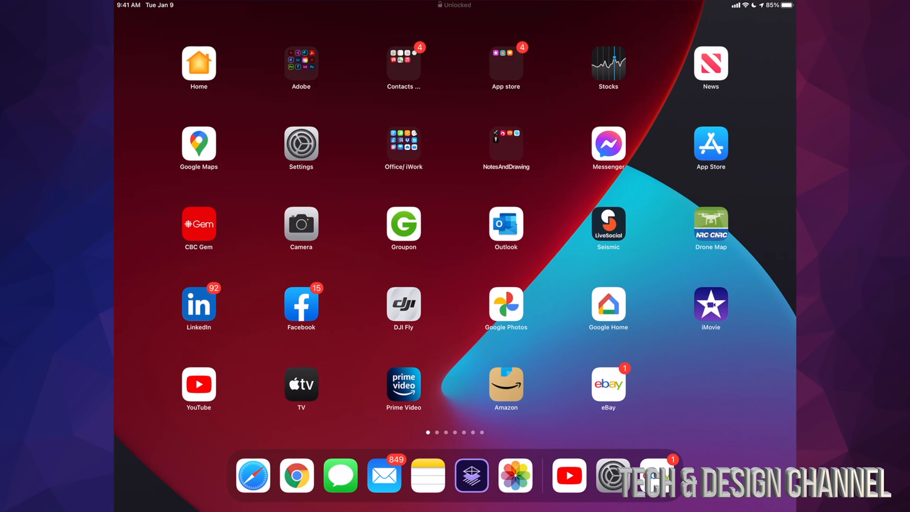
click(301, 148)
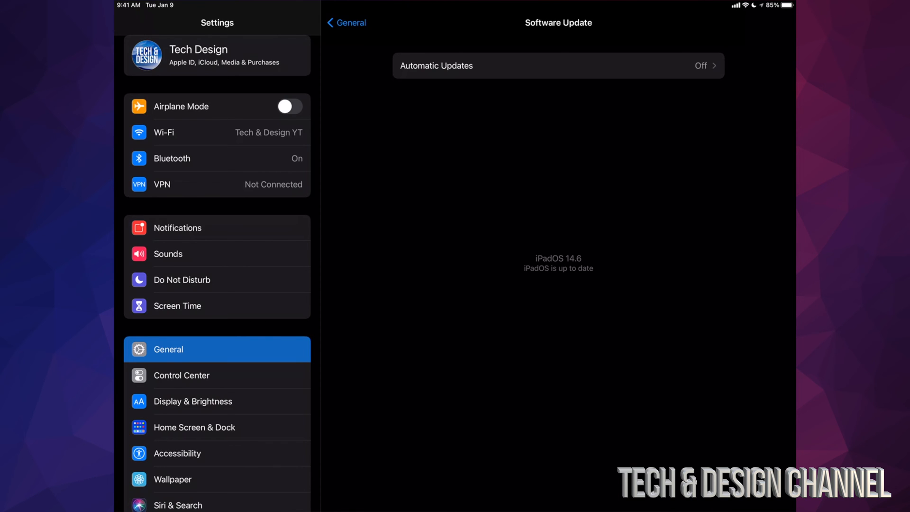
key(home)
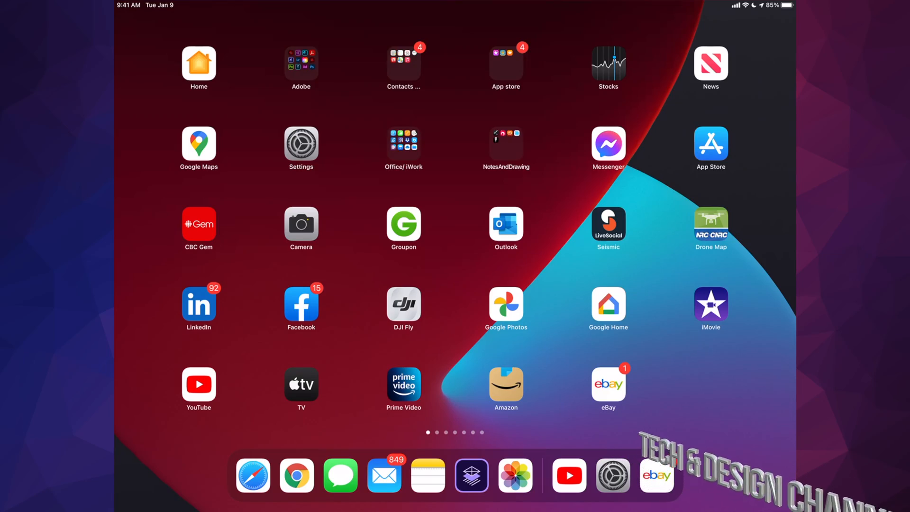
scroll(left, 3)
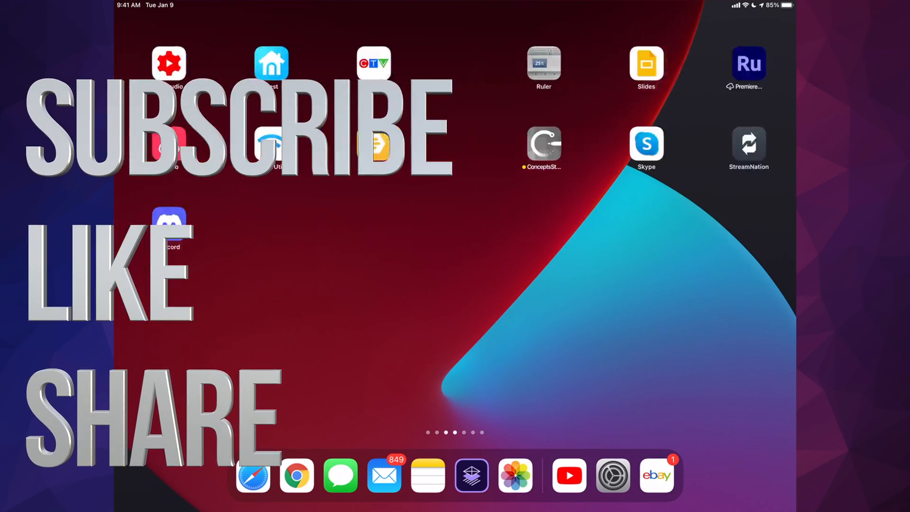